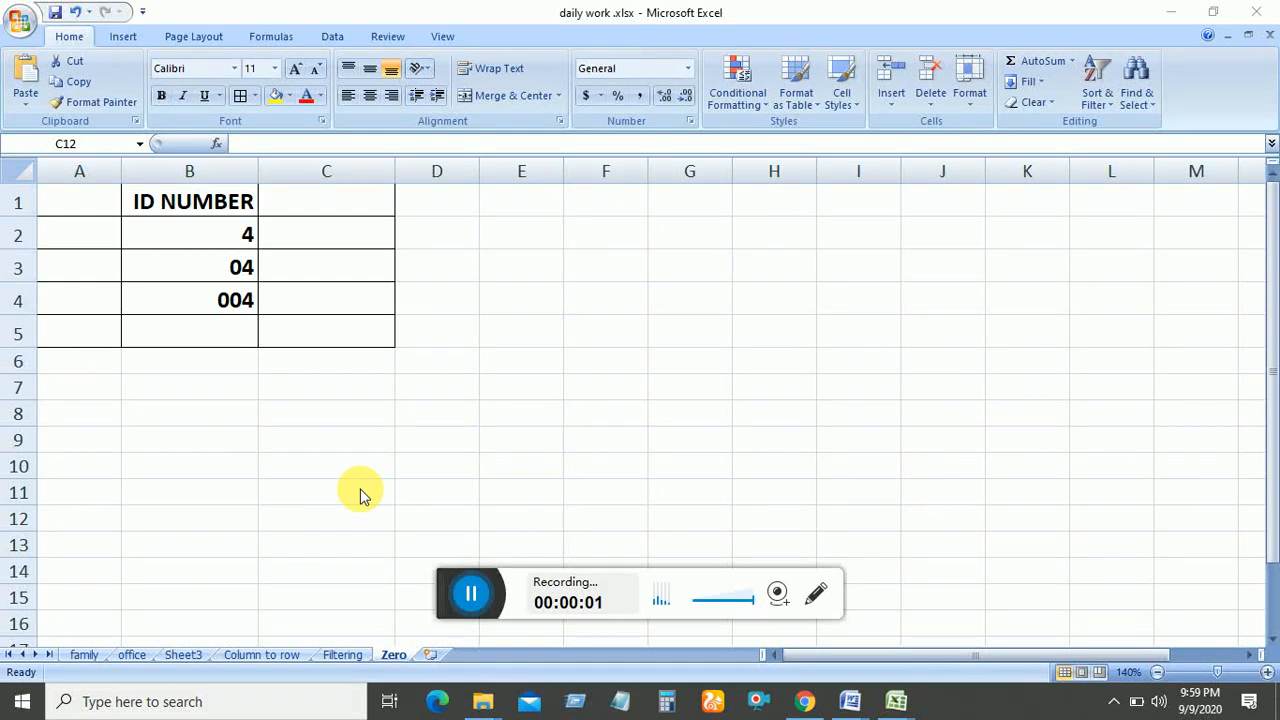
pyautogui.moveTo(358, 472)
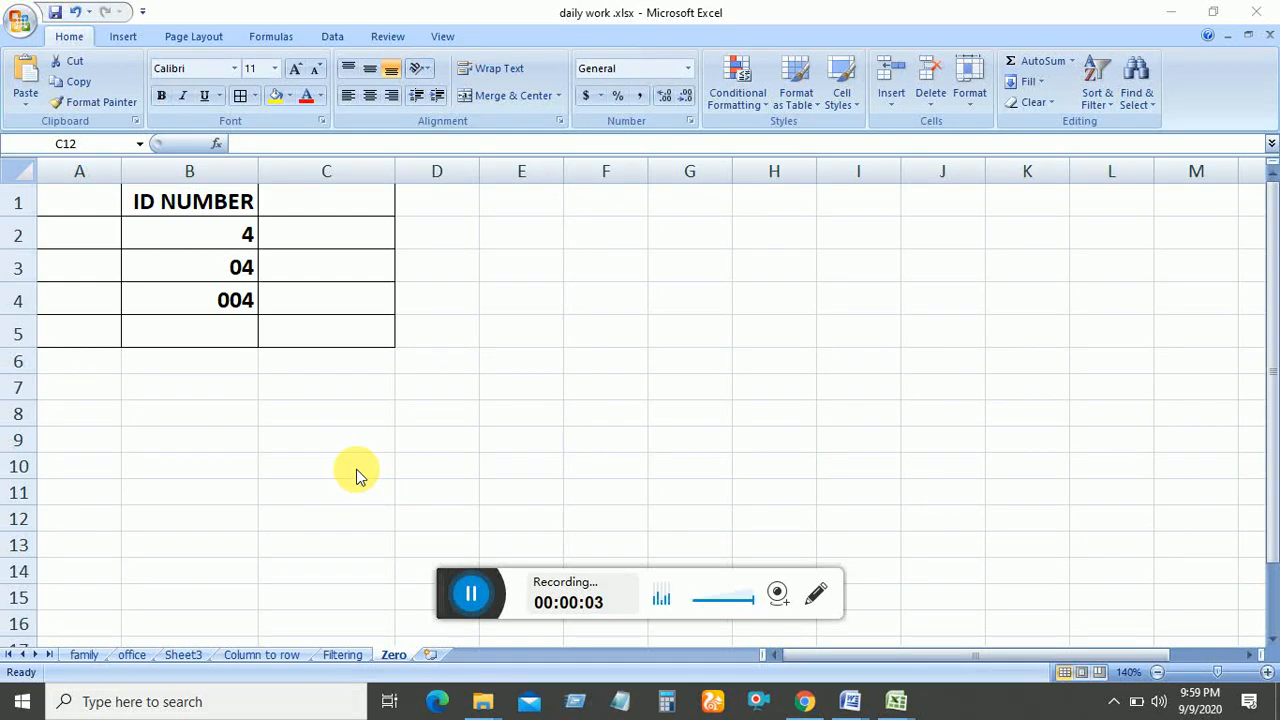
# - Enter an ID starting with 0 in cell B2, which drops the leading zero
pyautogui.click(188, 234)
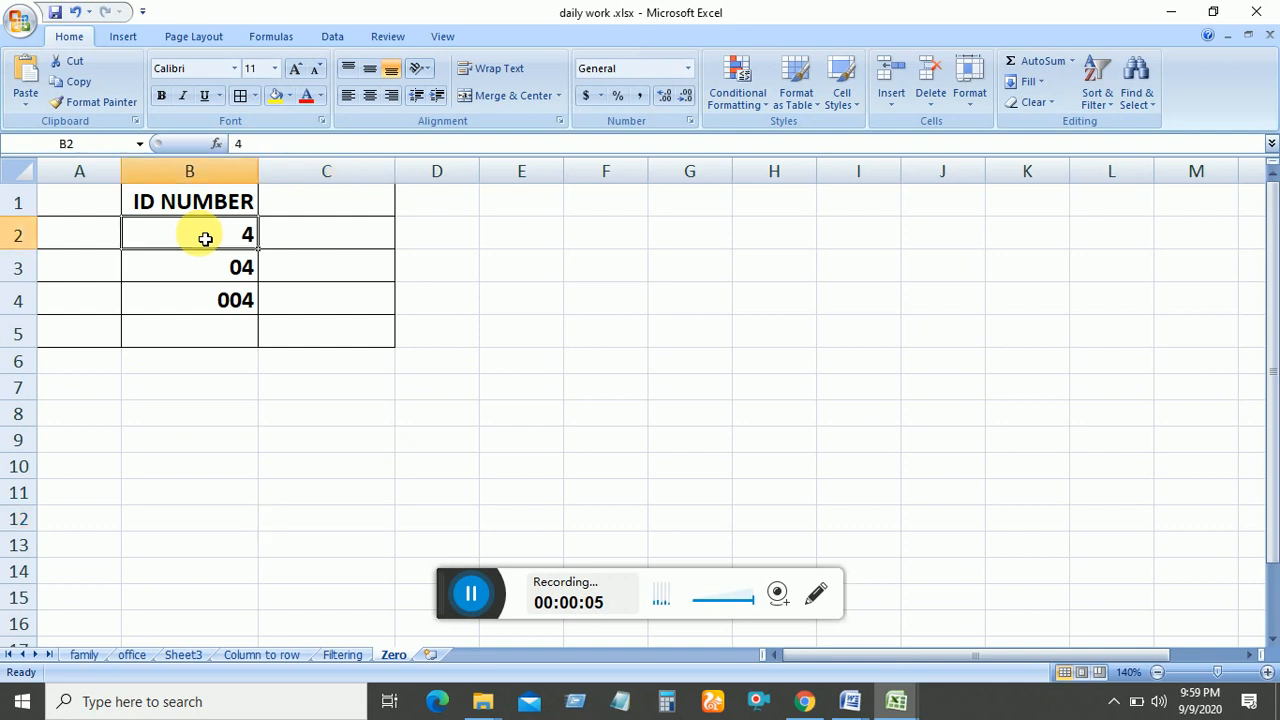
pyautogui.write('0')
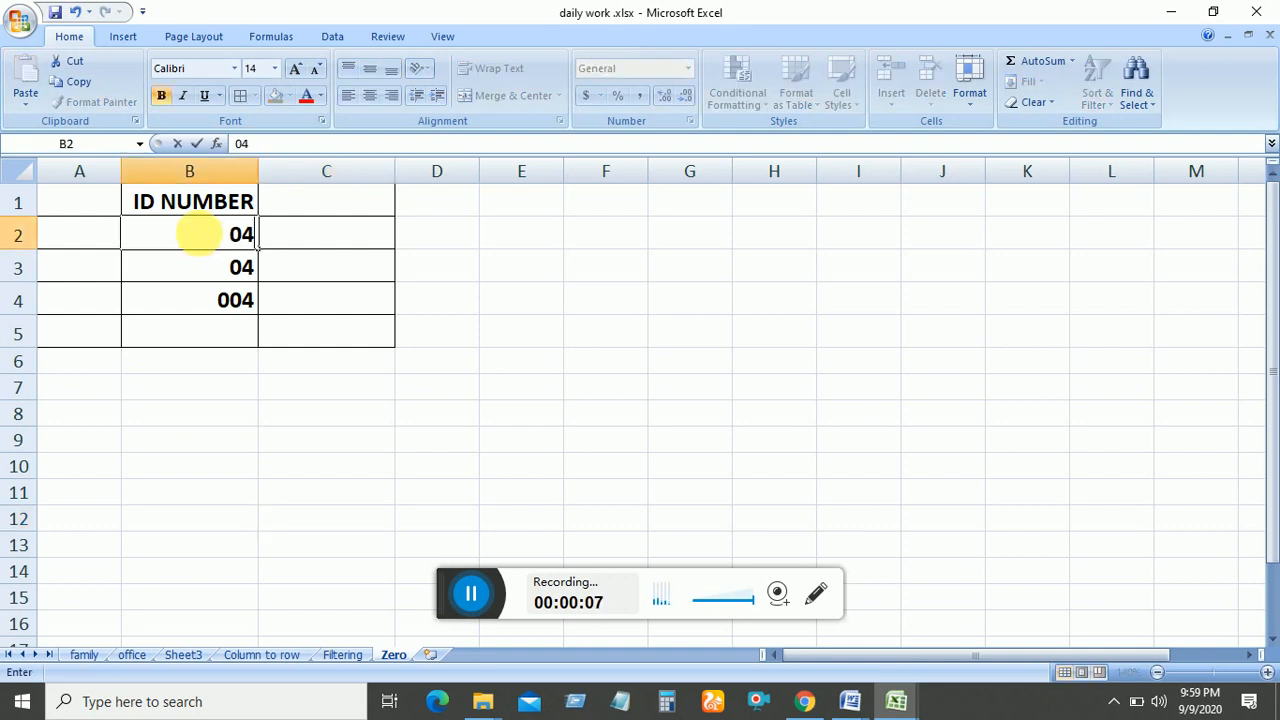
pyautogui.press('Return')
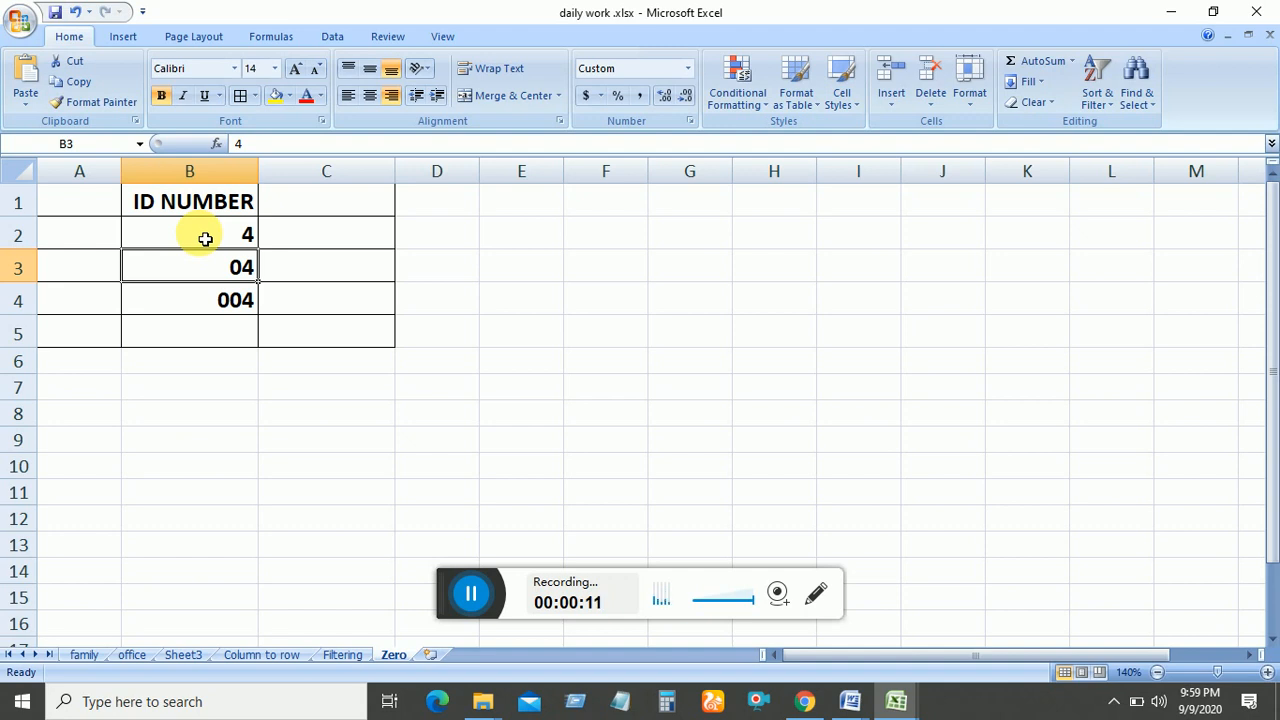
pyautogui.moveTo(250, 276)
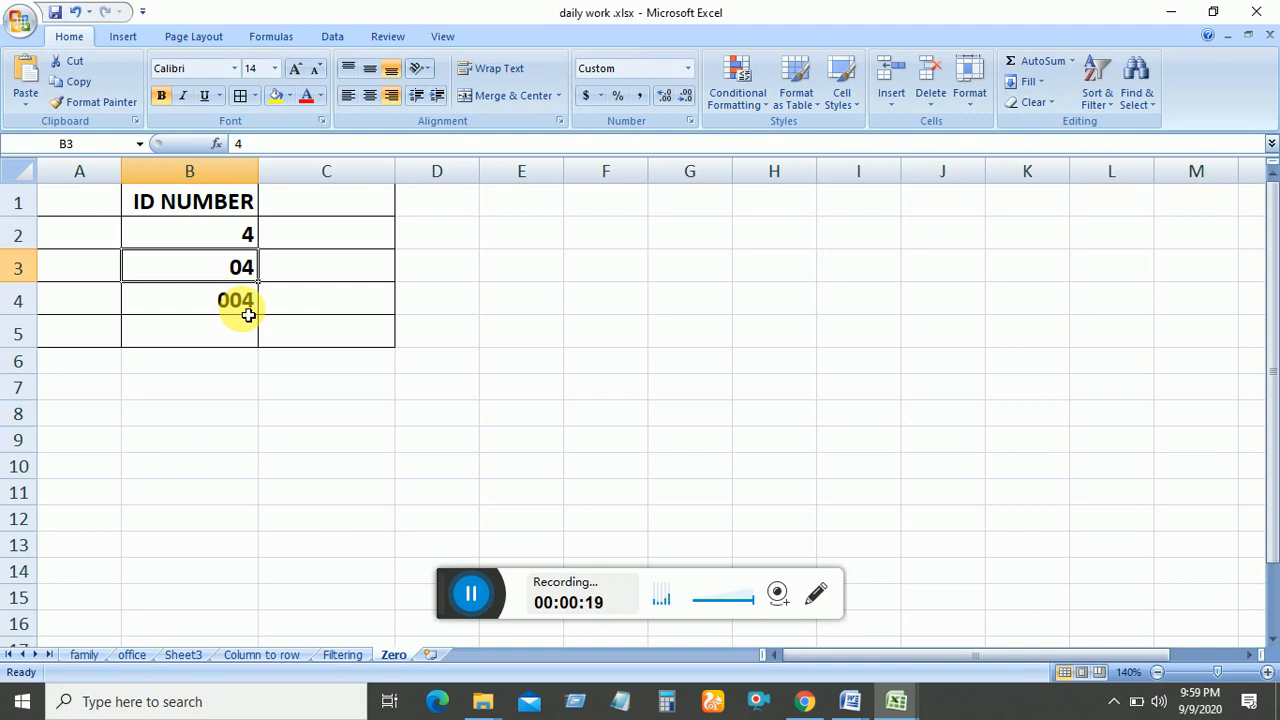
pyautogui.moveTo(212, 260)
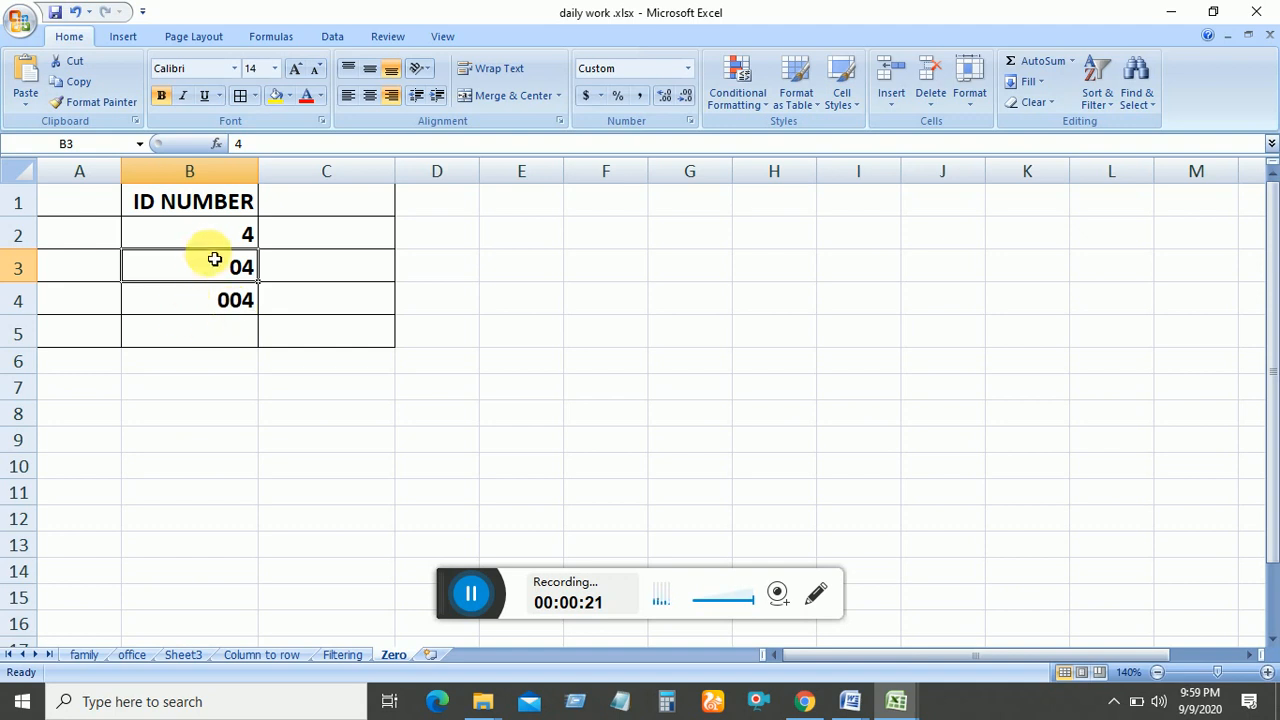
# - Format cell B2 as Text and re-enter the ID as 04 so the leading zero stays
pyautogui.click(188, 234)
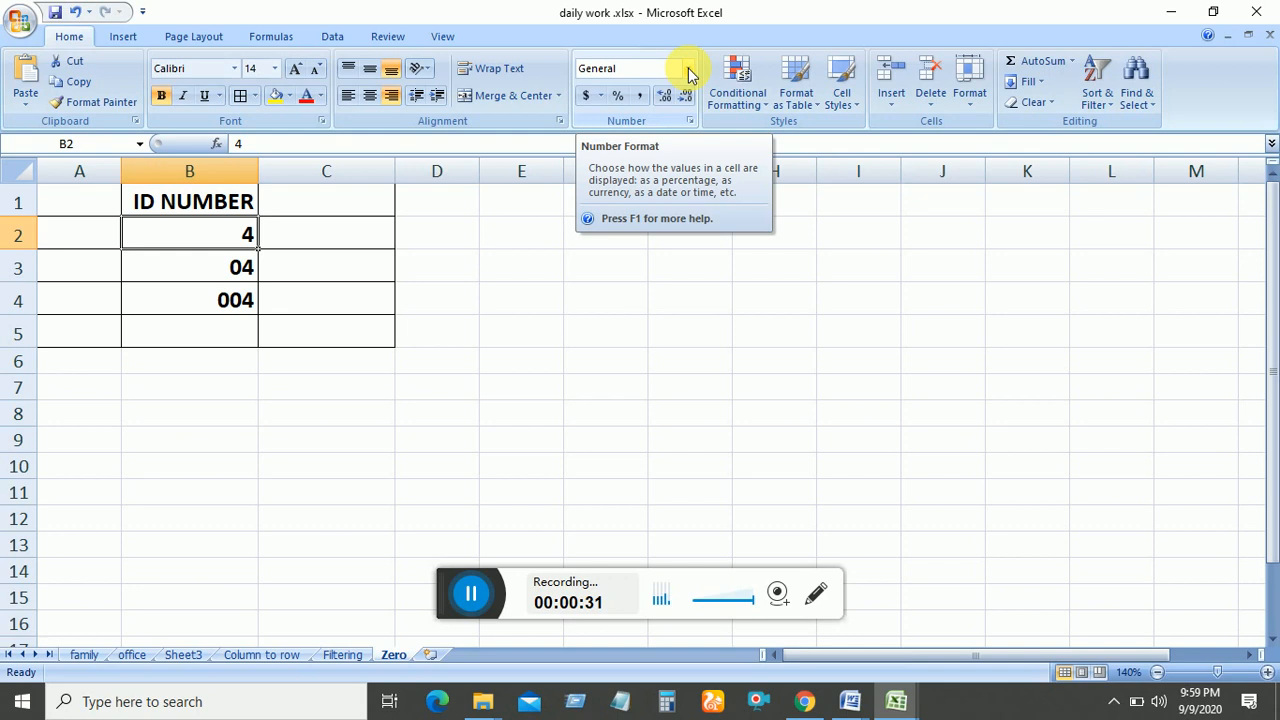
pyautogui.click(688, 68)
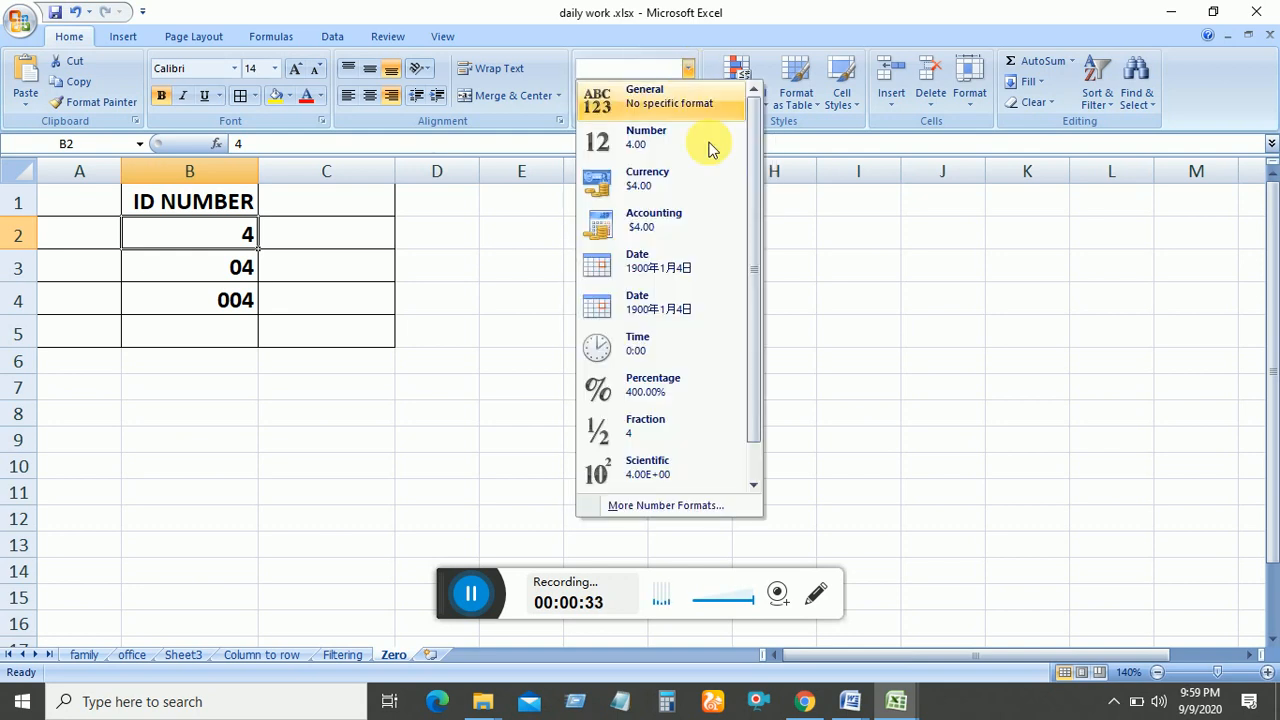
pyautogui.scroll(-3)
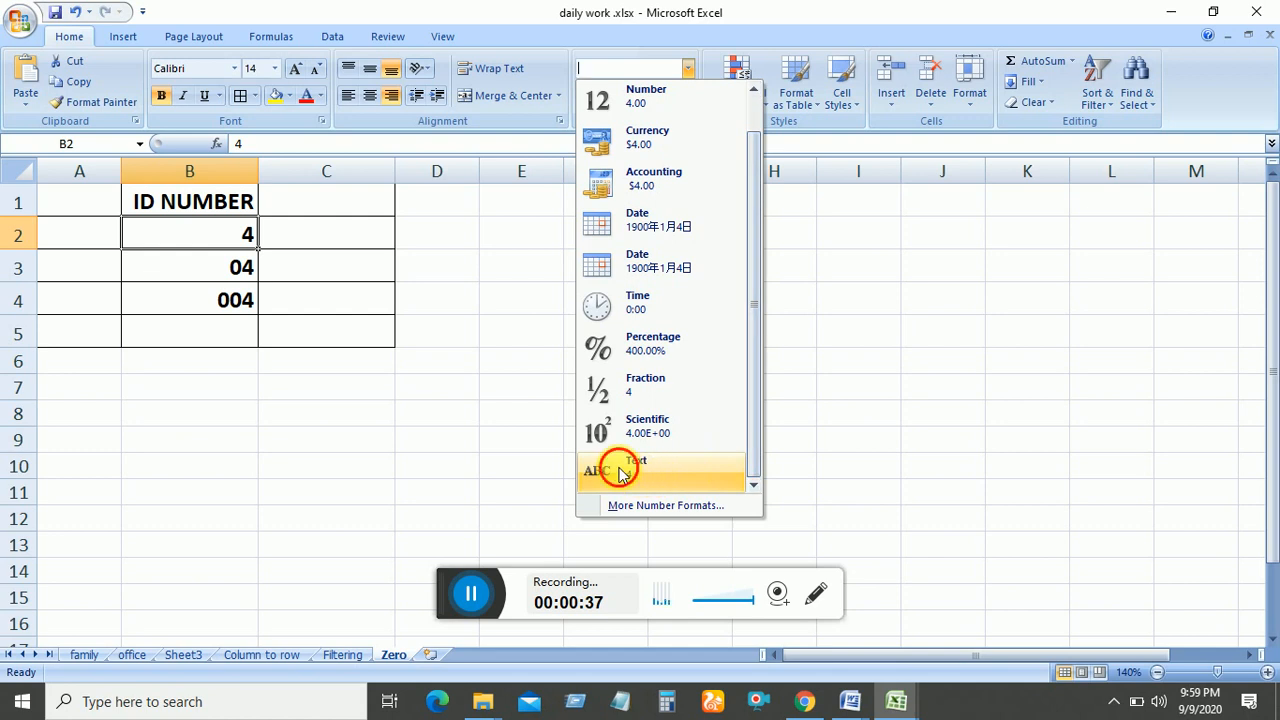
pyautogui.click(636, 464)
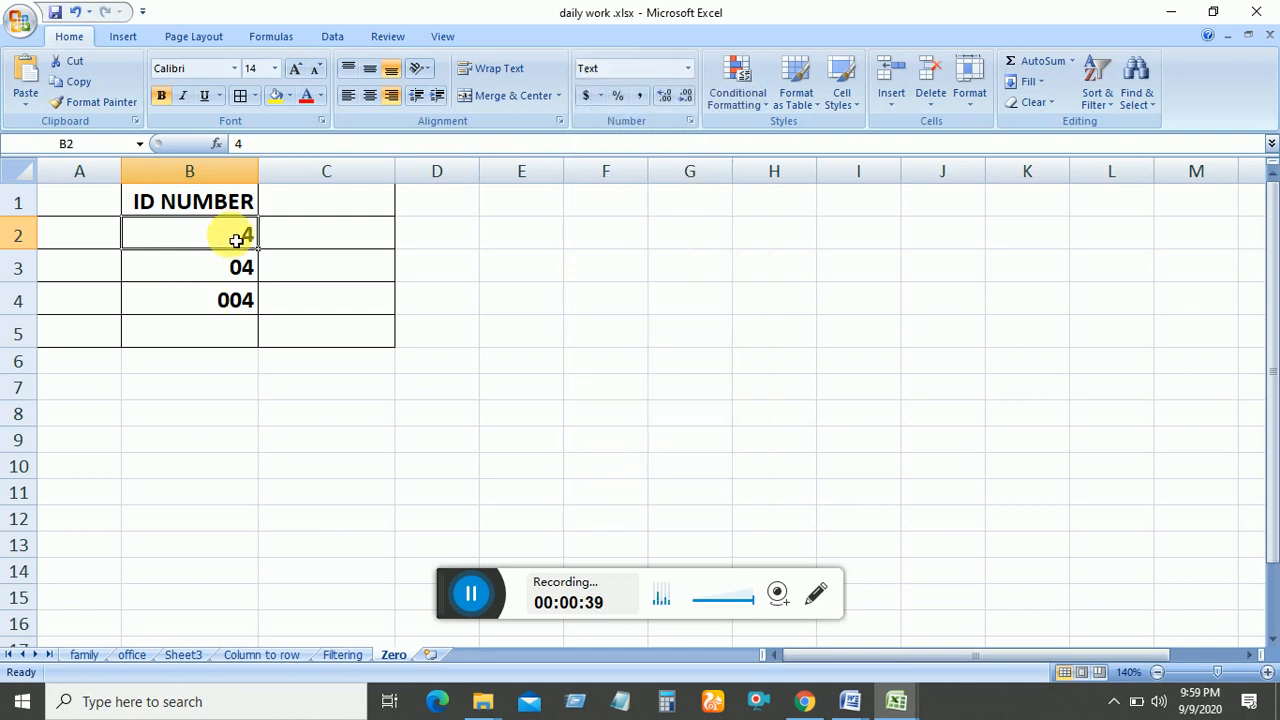
pyautogui.write('04')
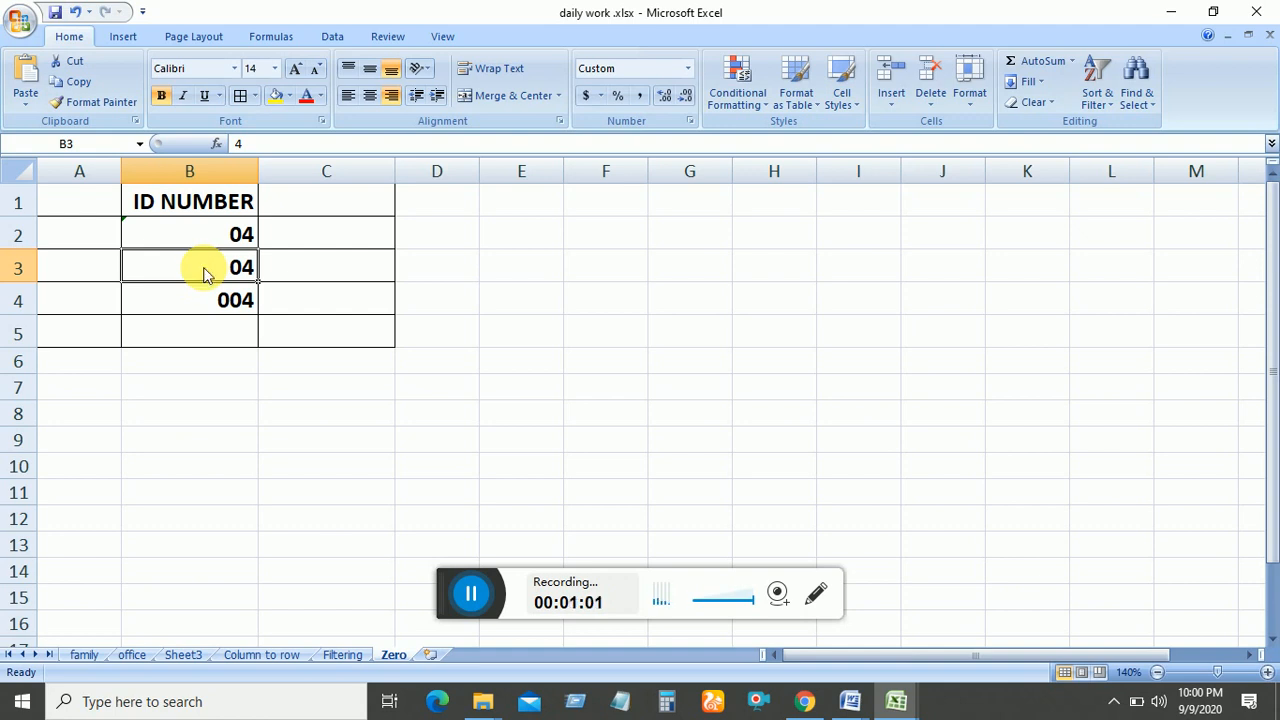
pyautogui.rightClick(202, 276)
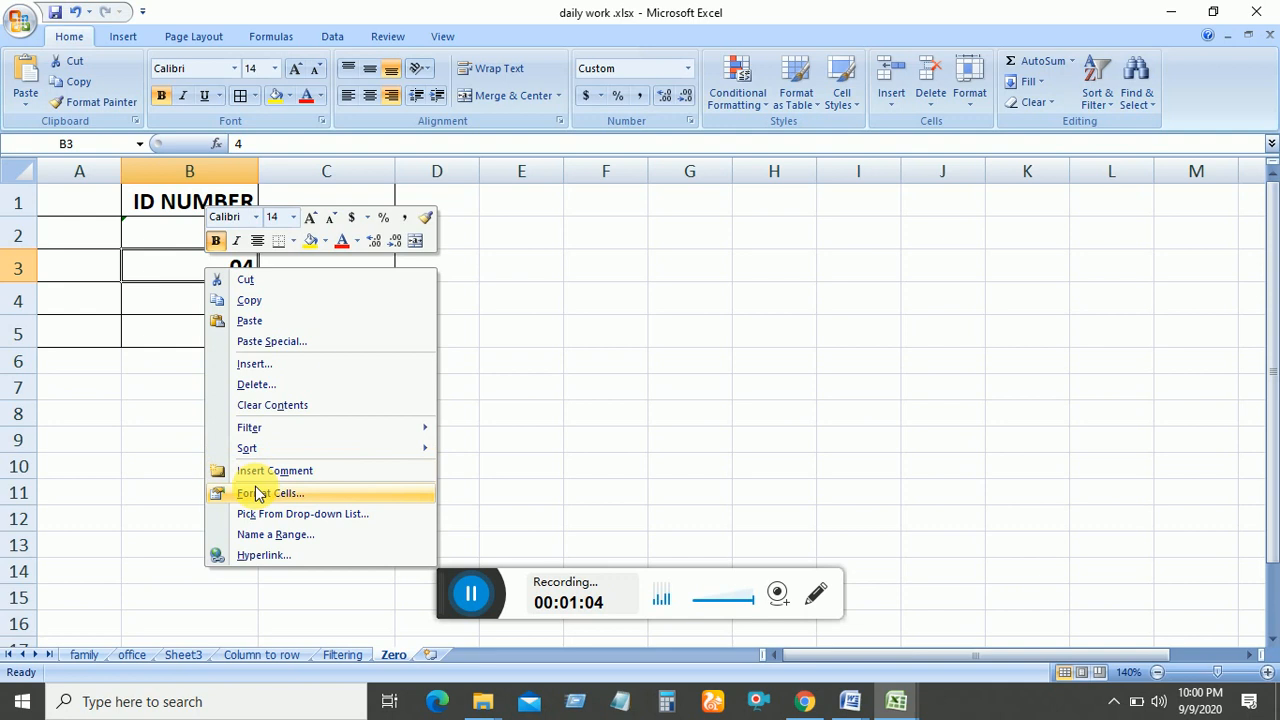
pyautogui.moveTo(276, 500)
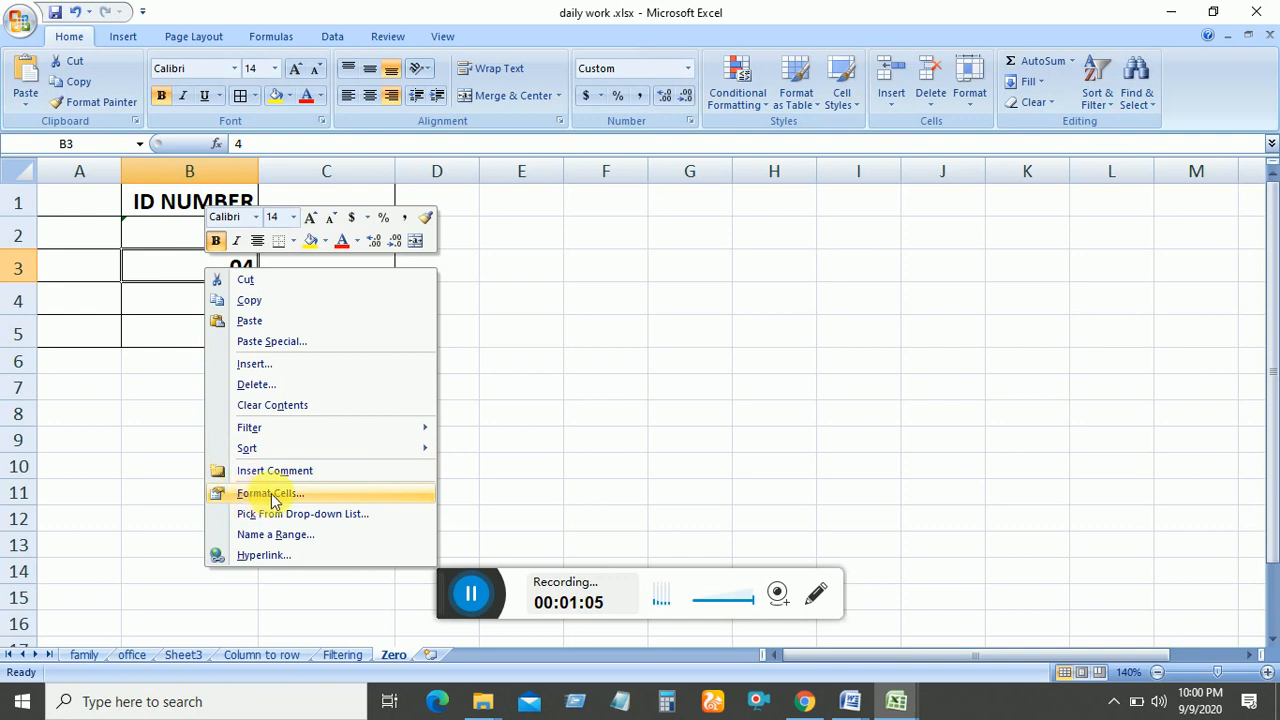
pyautogui.click(268, 492)
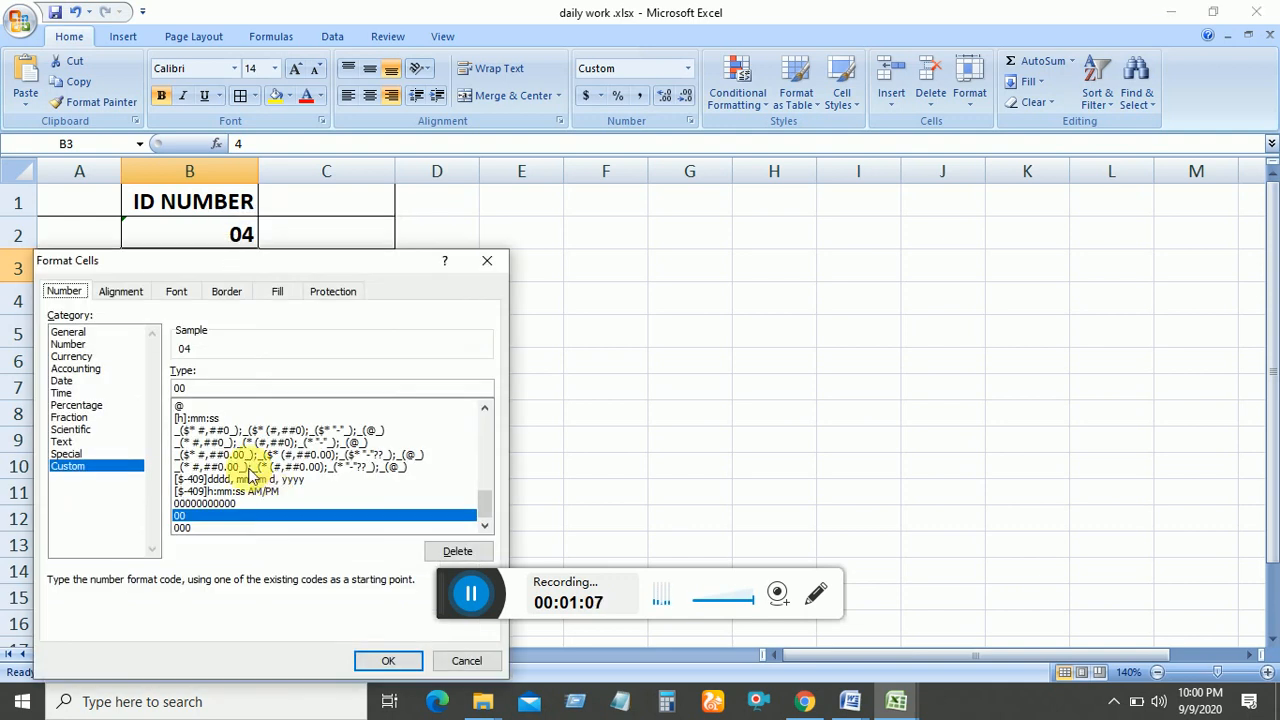
pyautogui.click(68, 332)
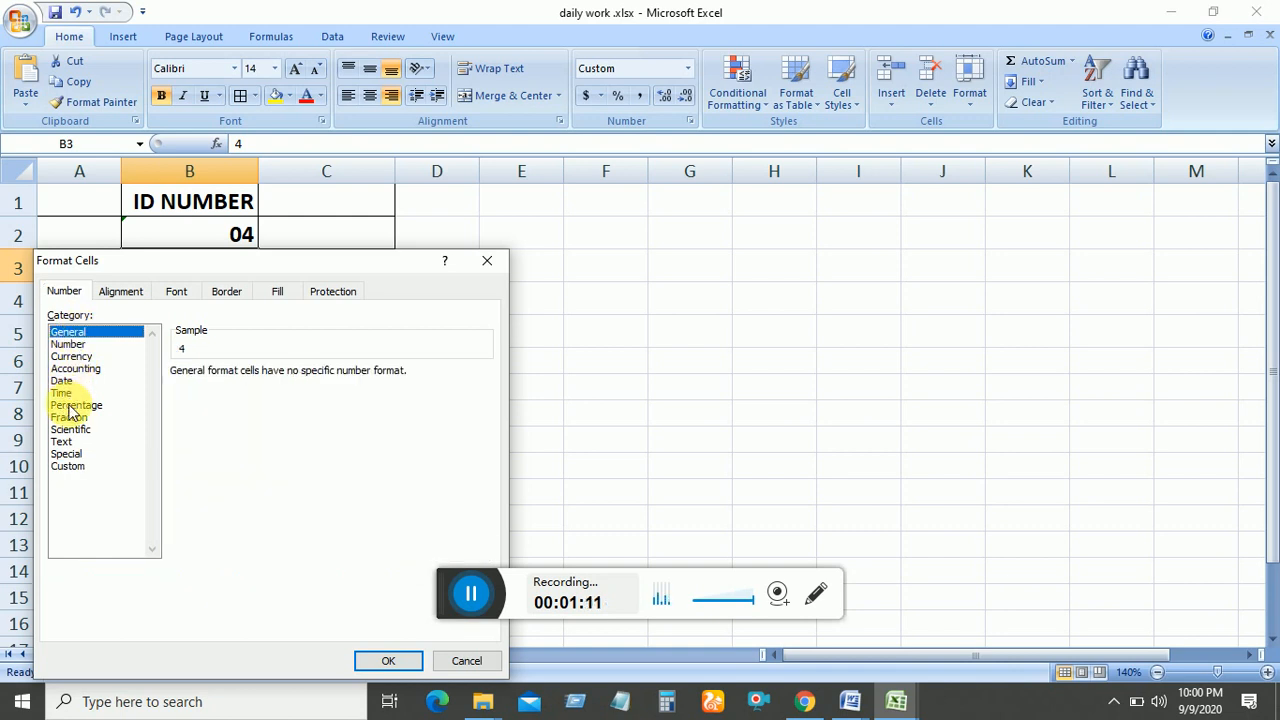
pyautogui.moveTo(76, 464)
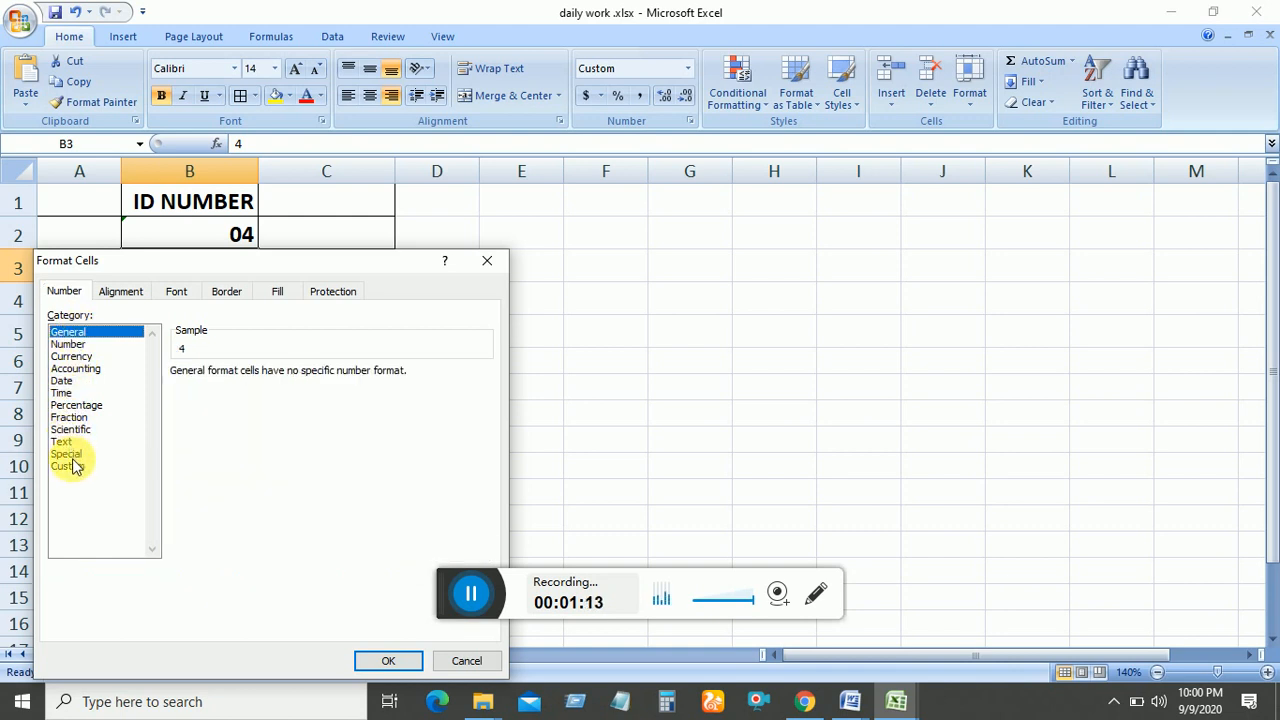
pyautogui.click(68, 464)
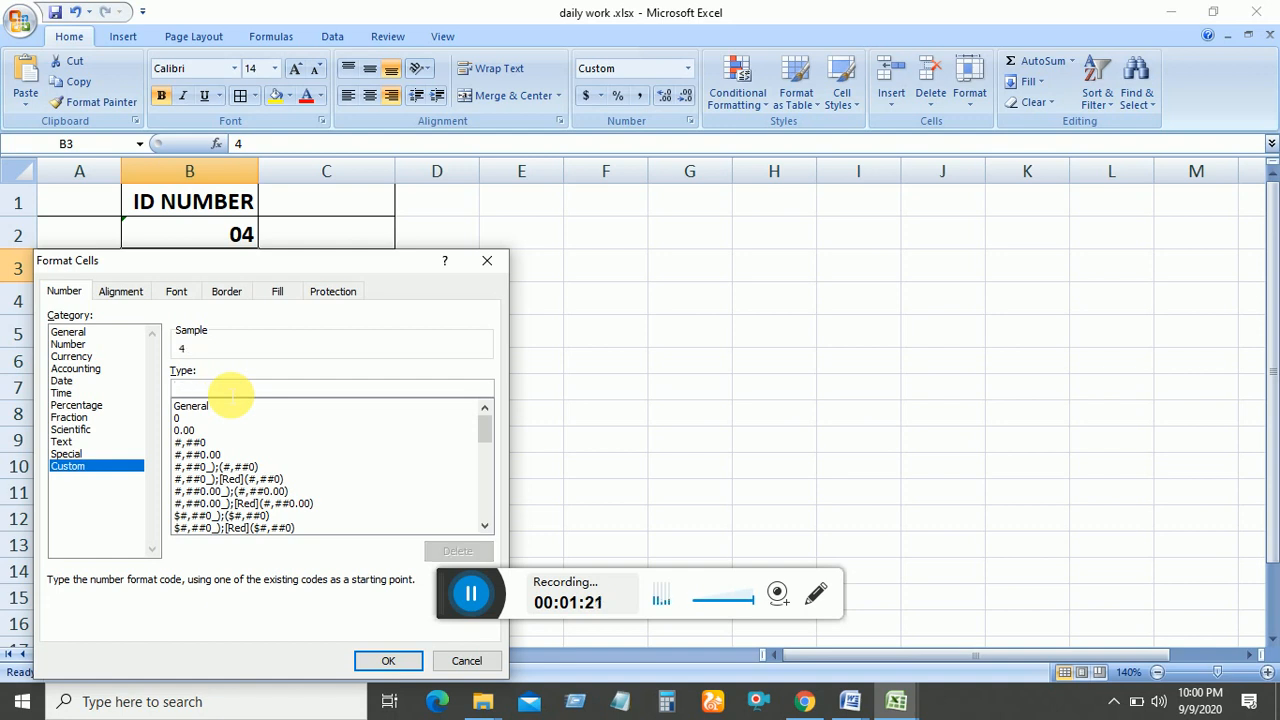
pyautogui.write('00')
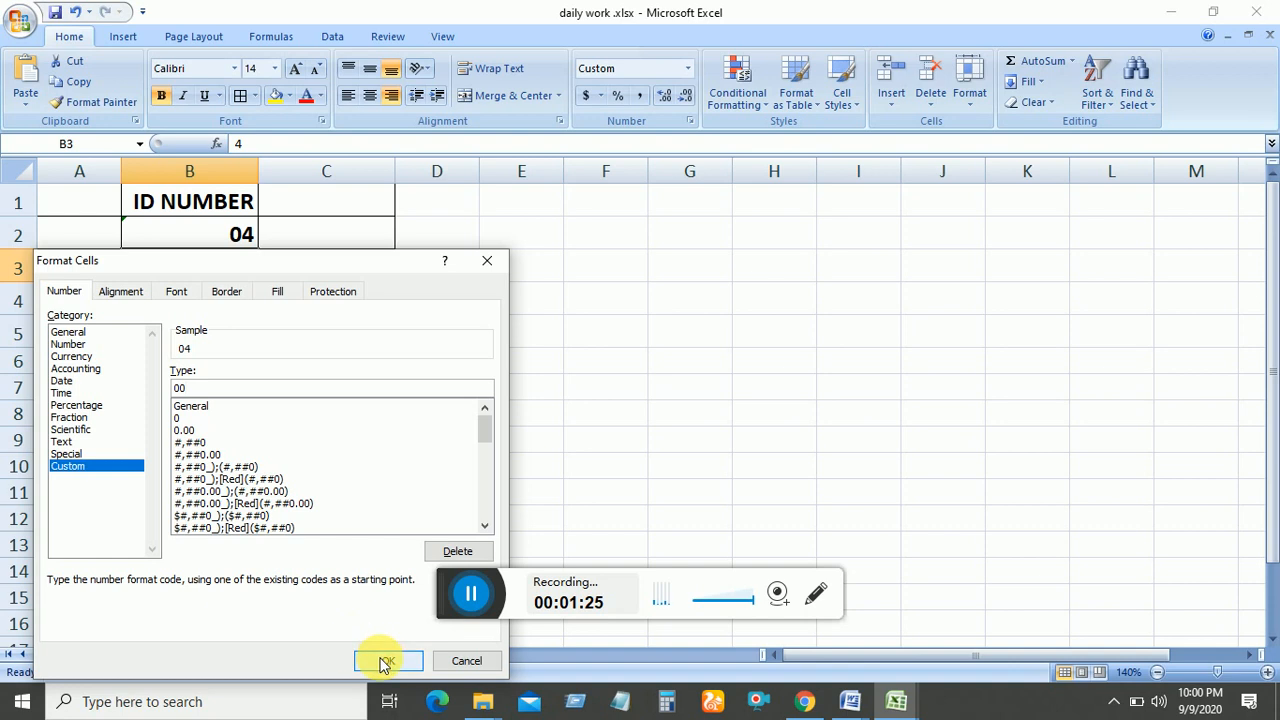
pyautogui.click(388, 660)
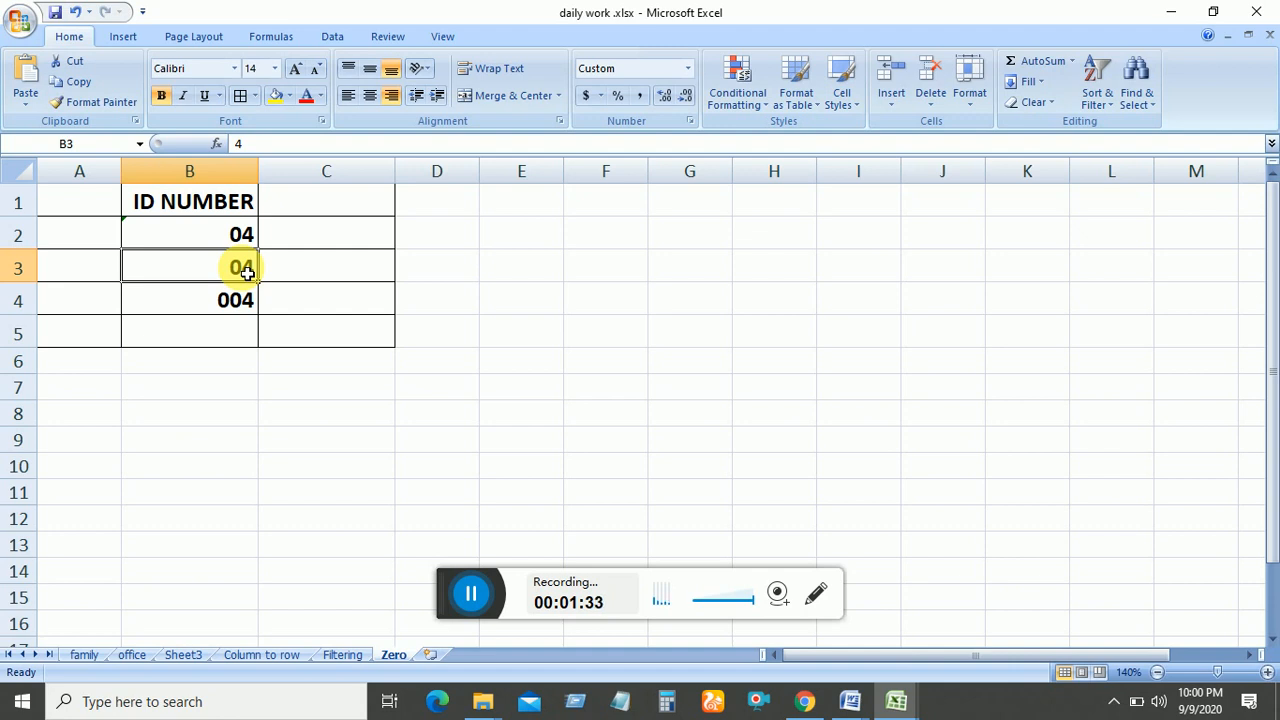
# - Enter 0 for the third ID in cell B4
pyautogui.write('0')
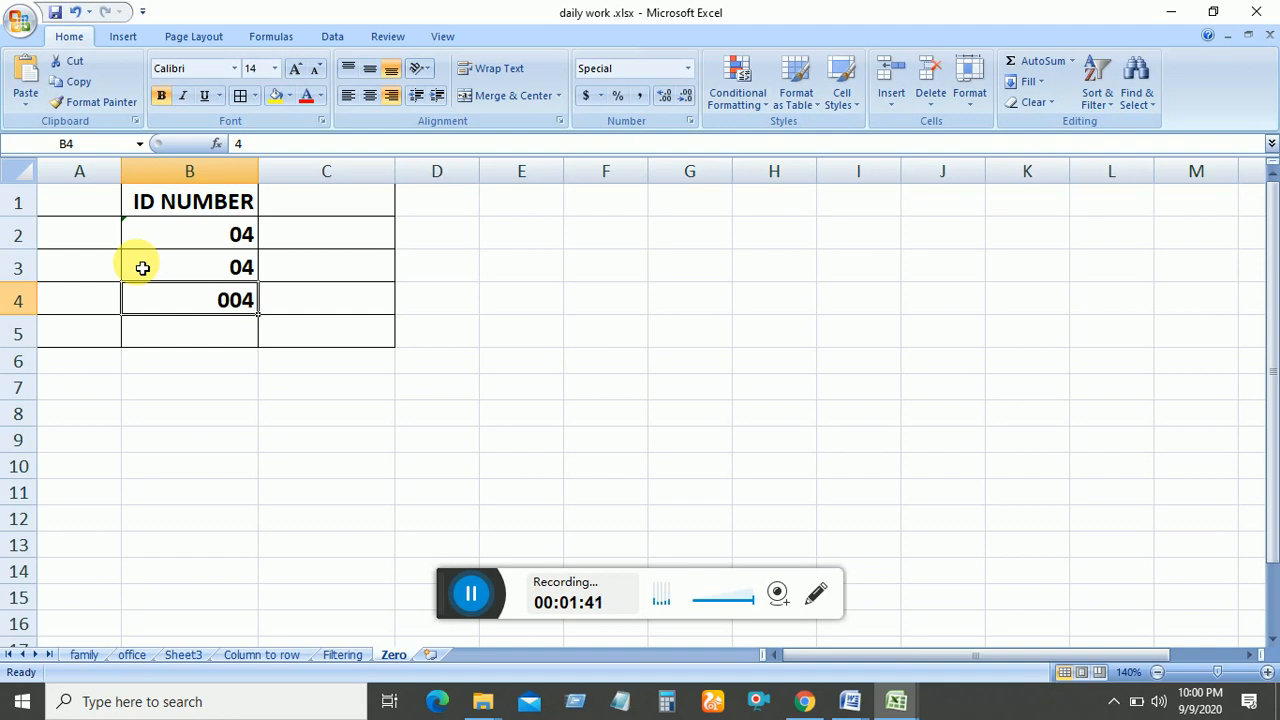
pyautogui.moveTo(200, 264)
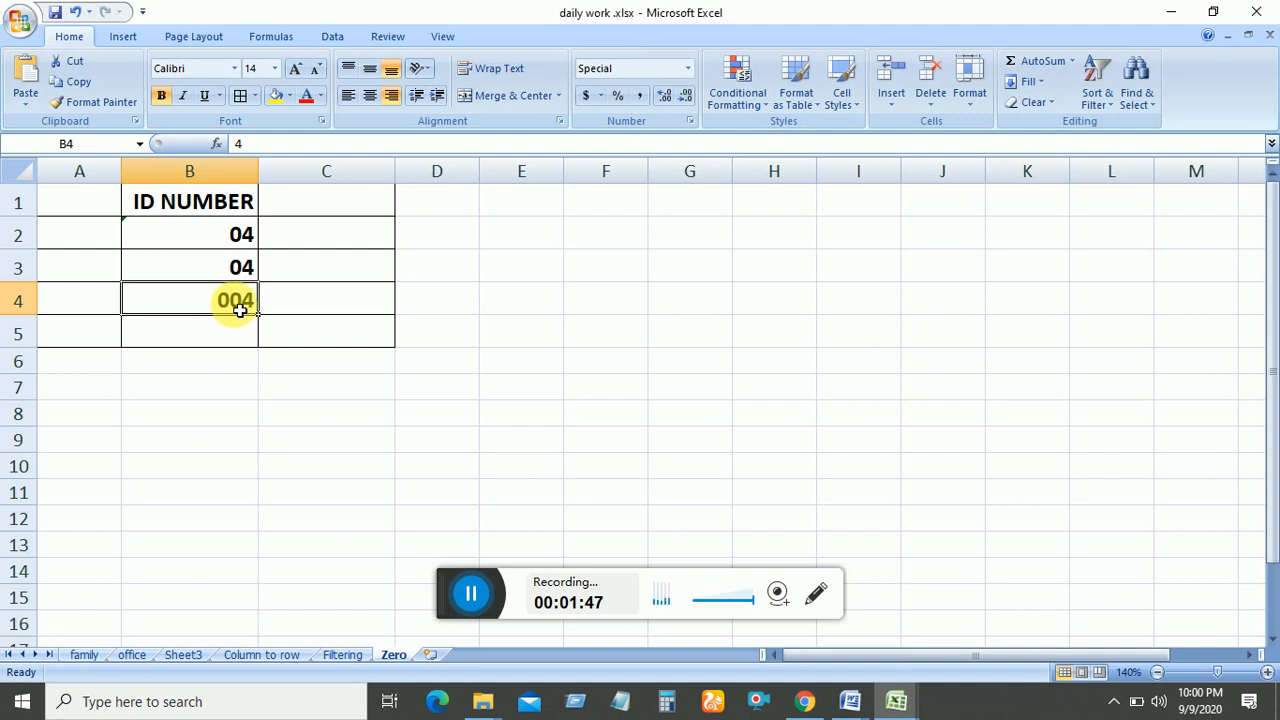
pyautogui.moveTo(208, 304)
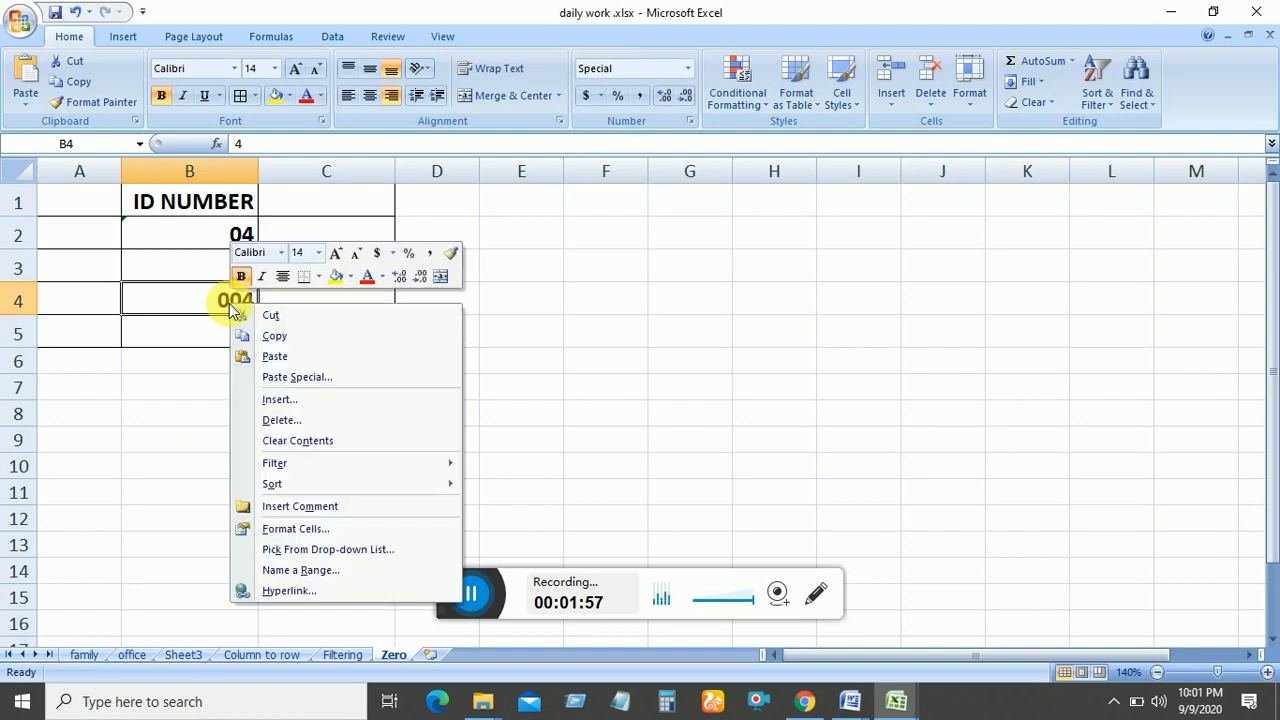
pyautogui.moveTo(296, 528)
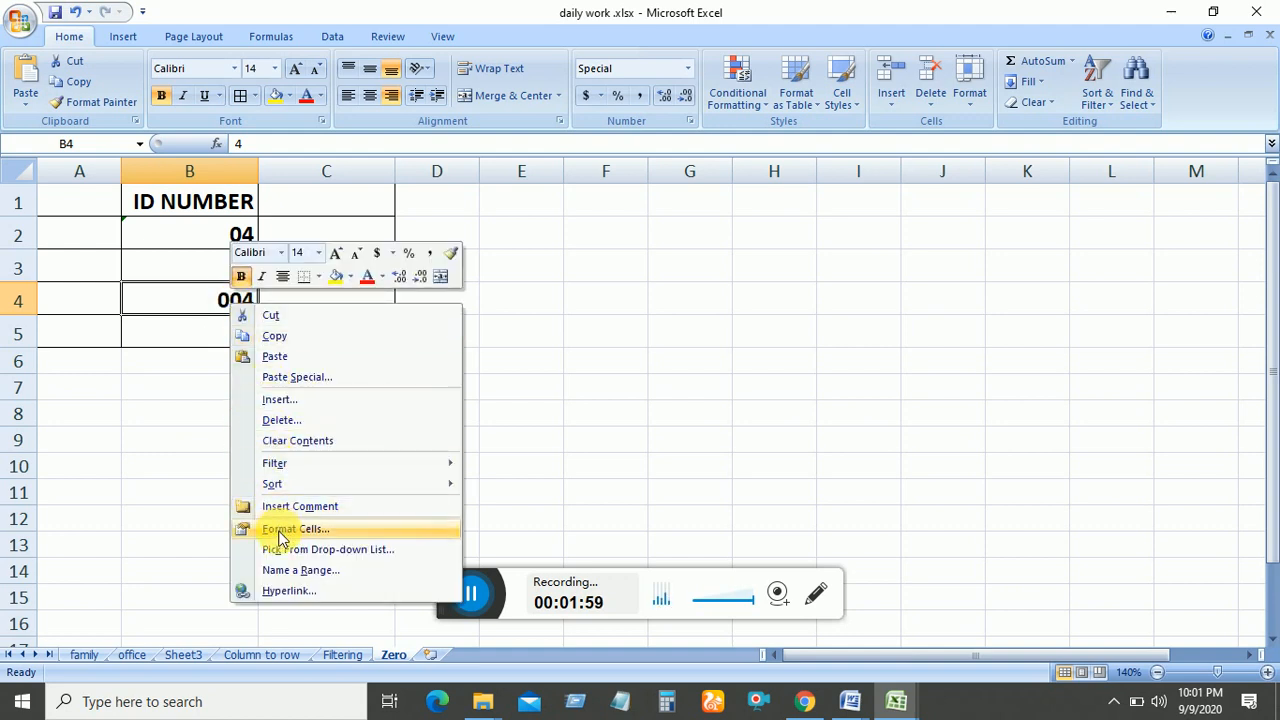
# - In Format Cells, set a Custom format code of 000 for B4, previewing the value as 004
pyautogui.click(294, 528)
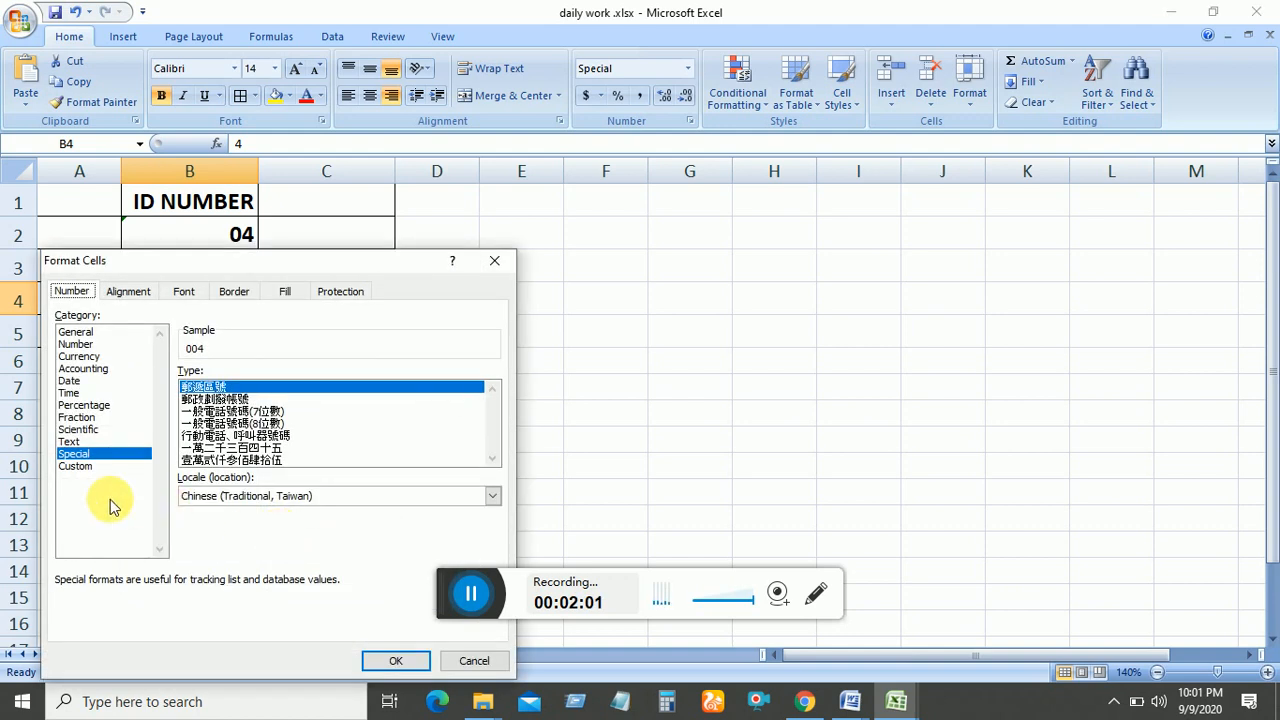
pyautogui.click(76, 466)
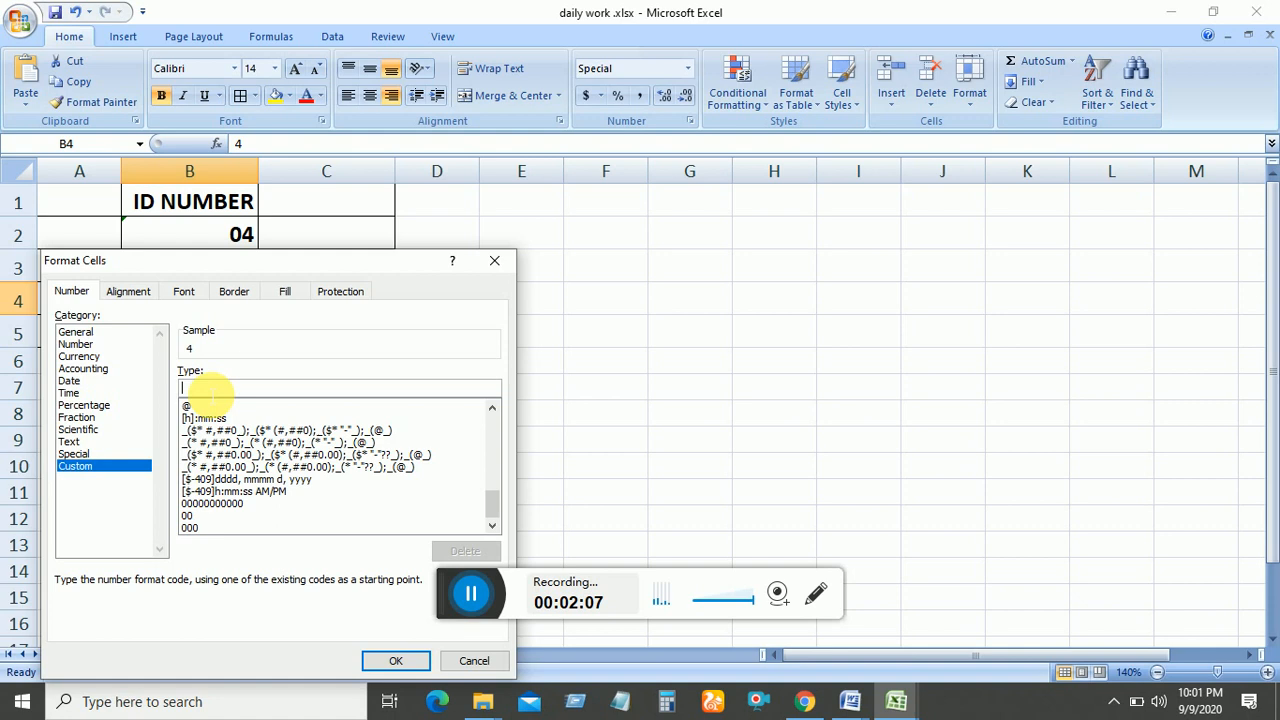
pyautogui.write('0')
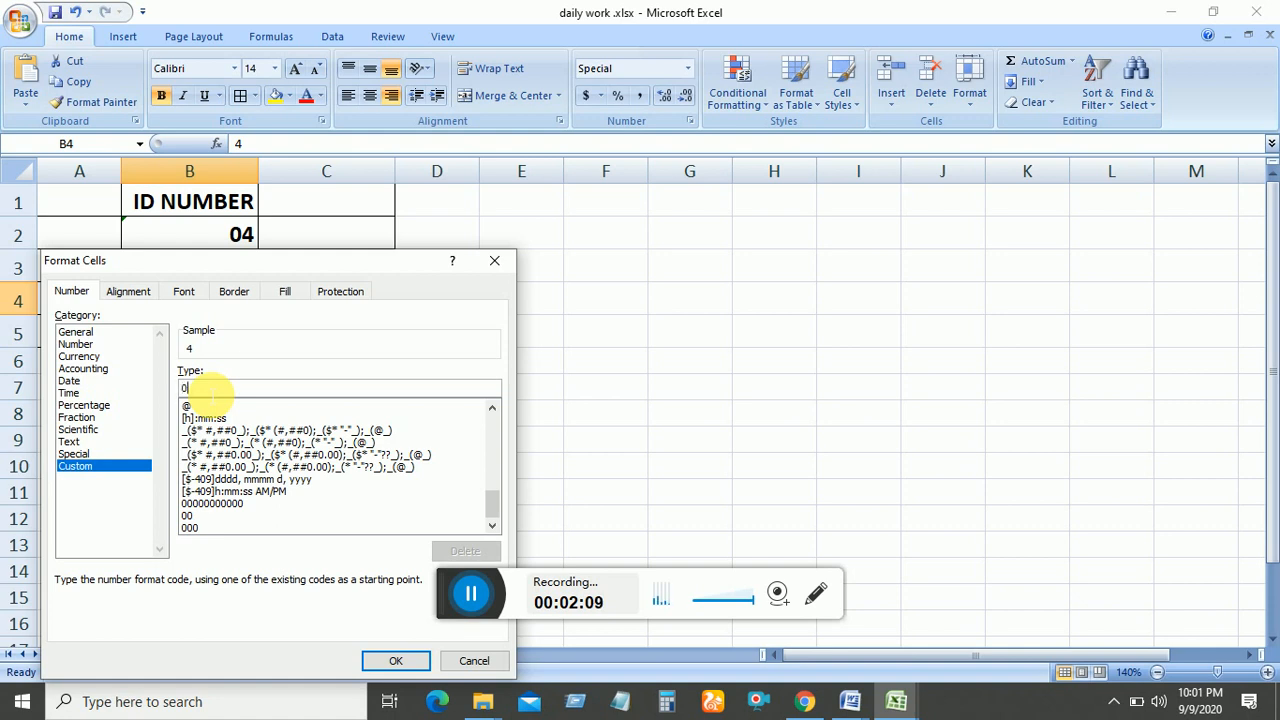
pyautogui.write('00')
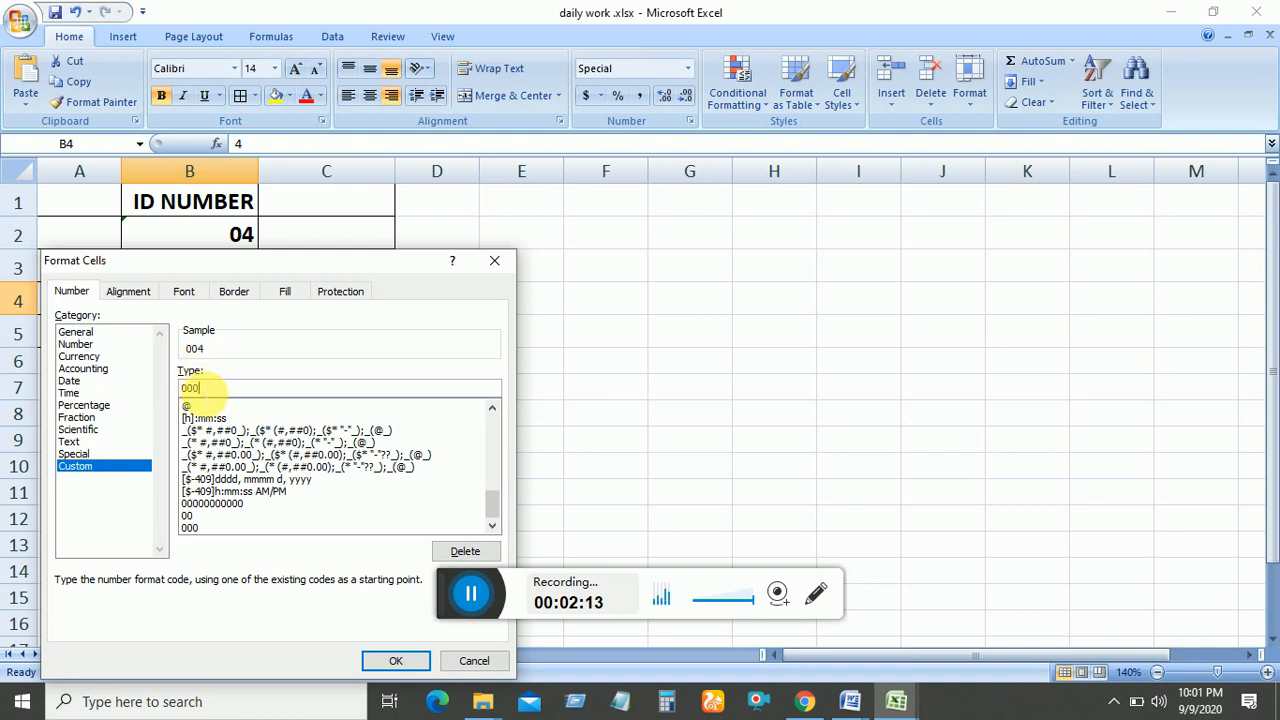
pyautogui.moveTo(196, 356)
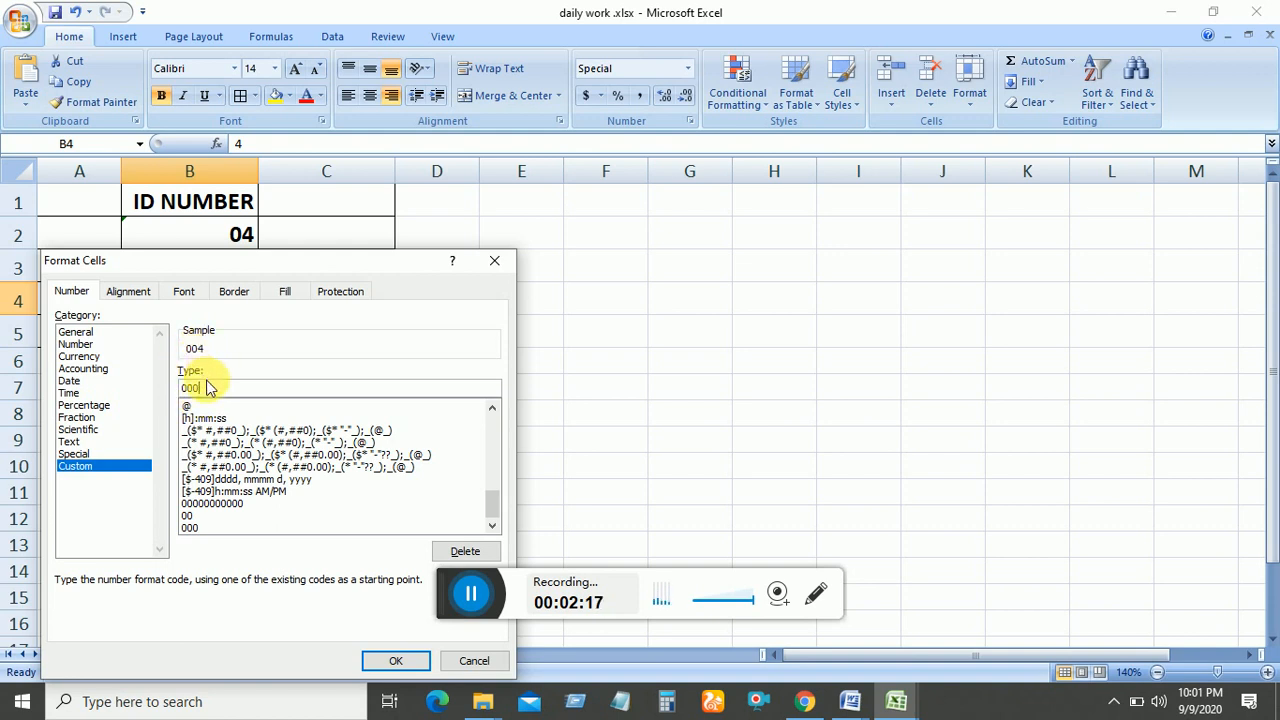
pyautogui.press('Backspace')
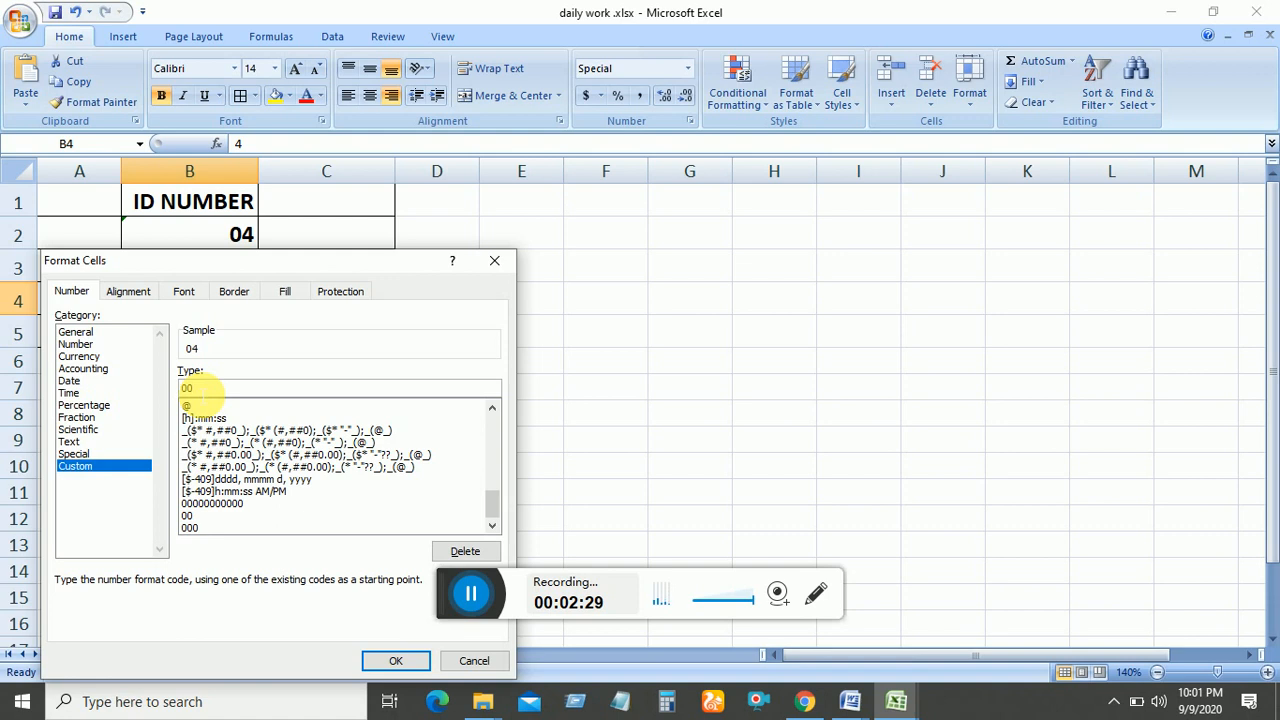
pyautogui.click(190, 528)
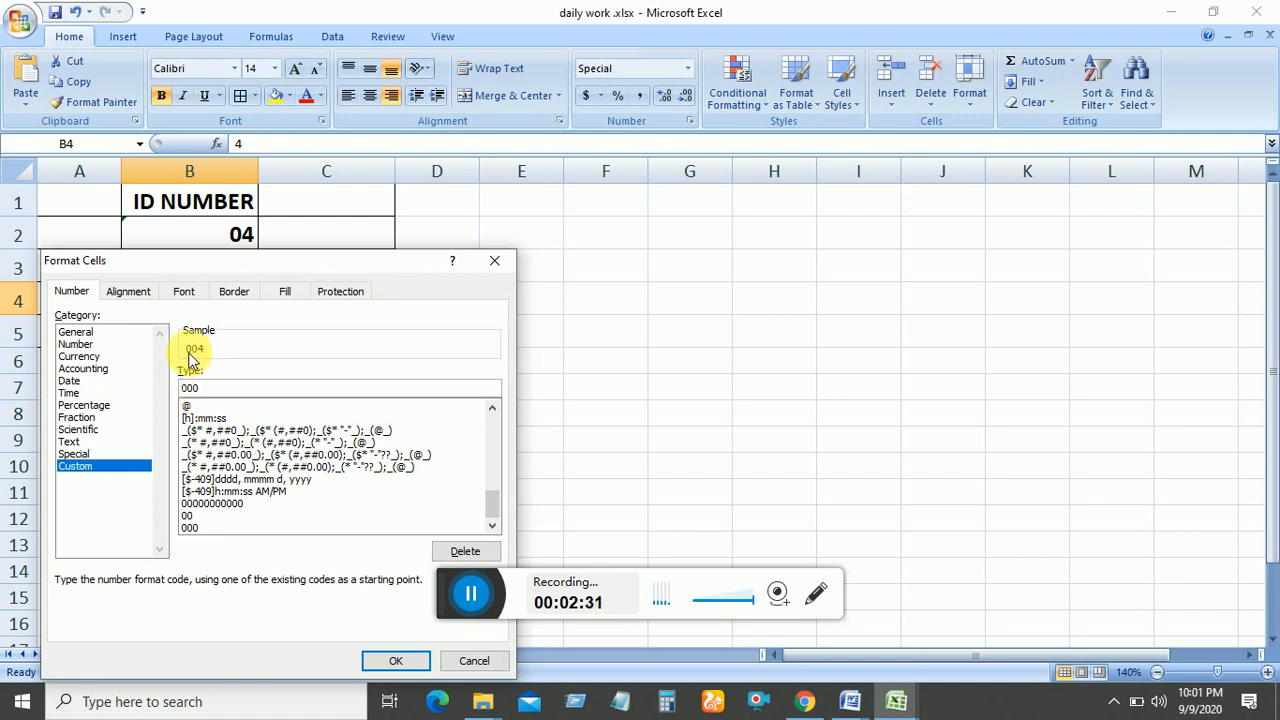